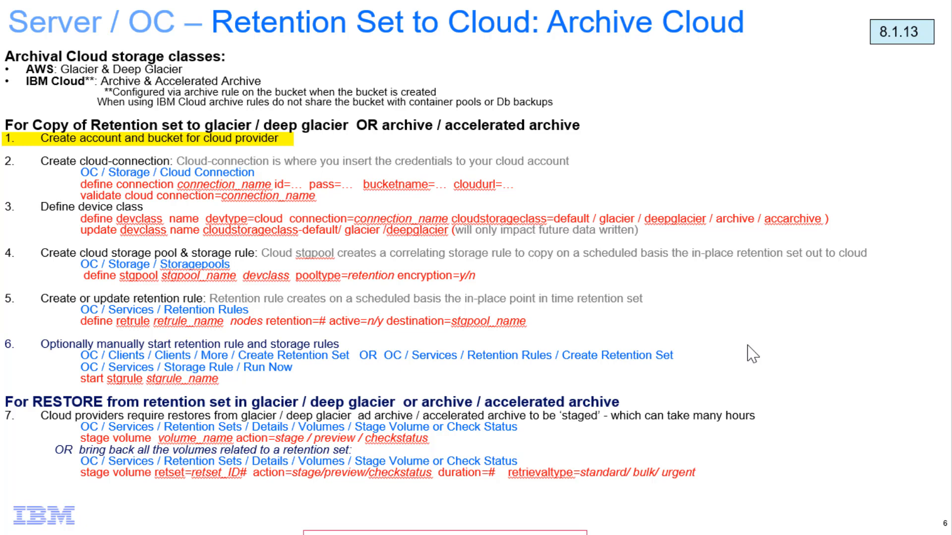
- Advance to slide 7, the notes on copying a retention set to IBM Cloud Archive
{"action": "key", "text": "Right"}
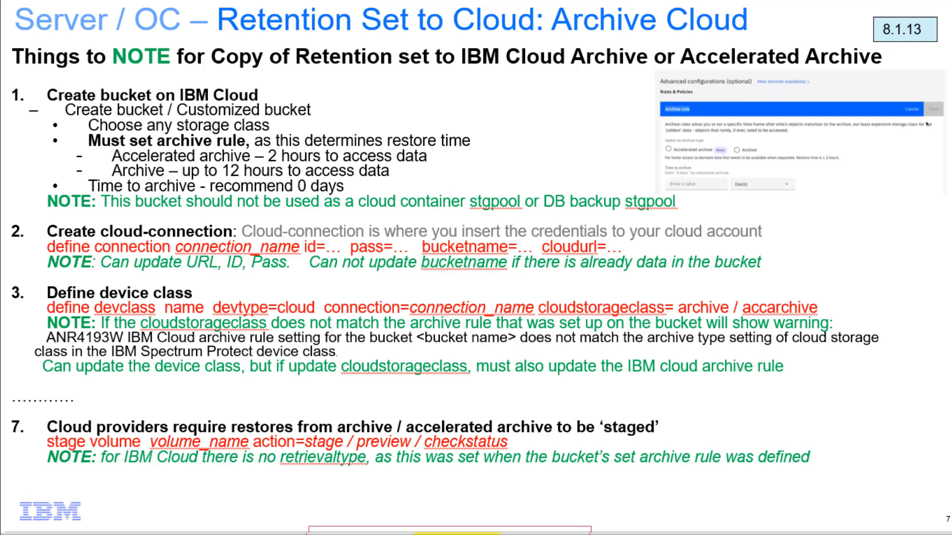
{"action": "key", "text": "Left"}
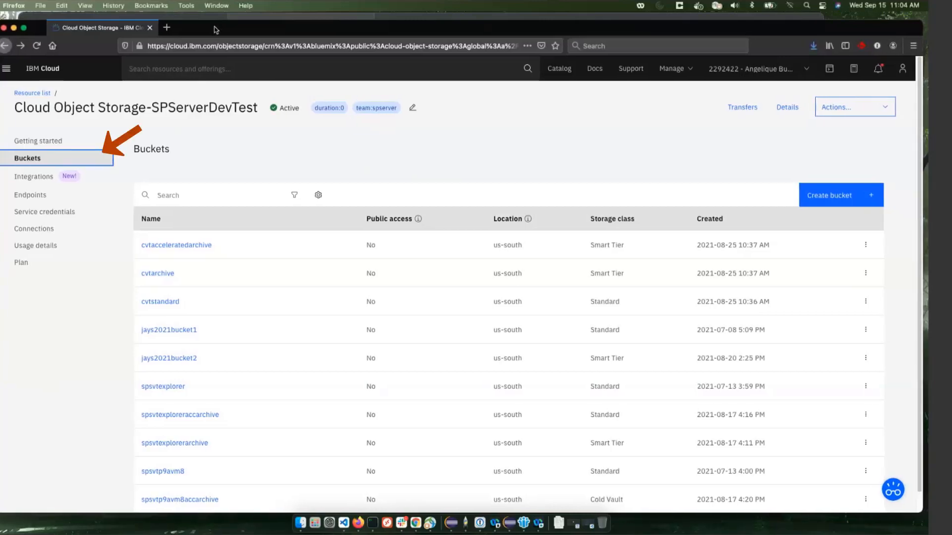
{"action": "mouse_move", "coordinate": [80, 315]}
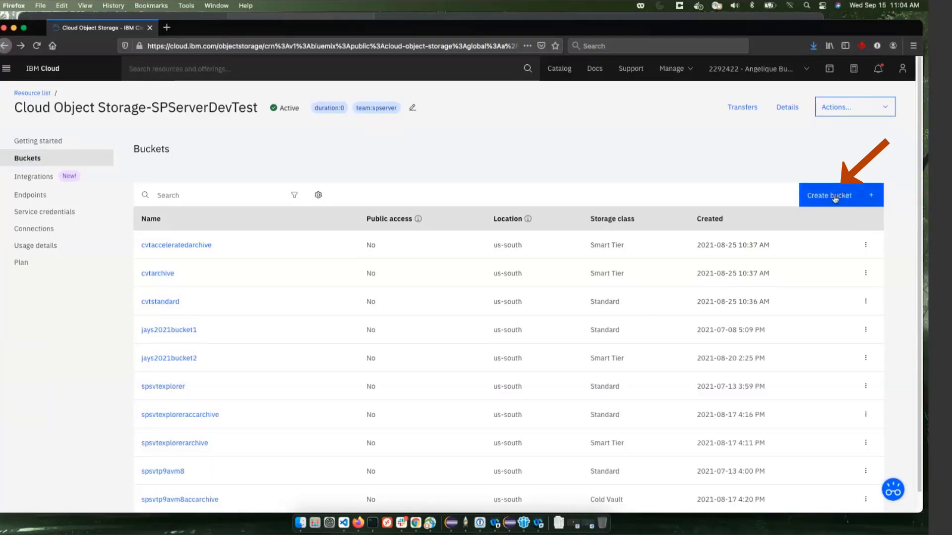
- Start a customized bucket named sp2021test1
{"action": "left_click", "coordinate": [841, 195]}
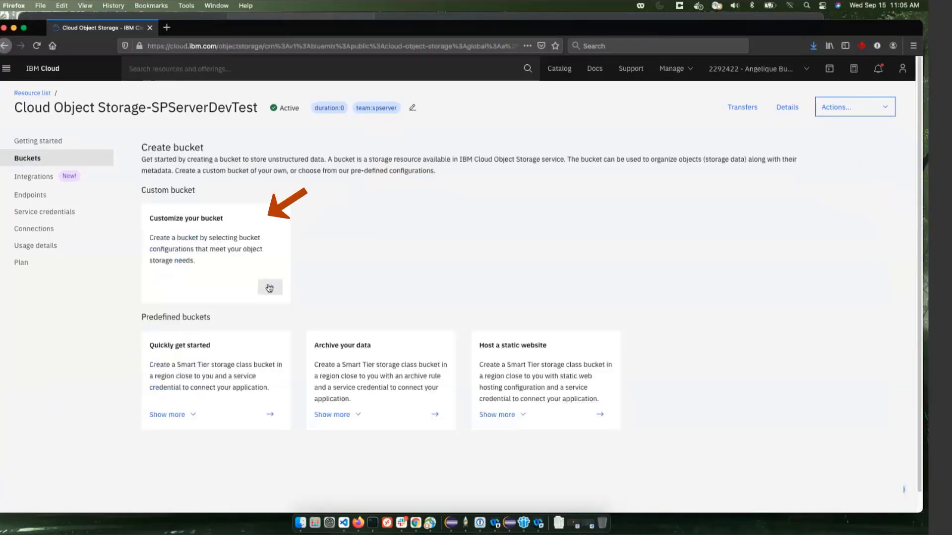
{"action": "left_click", "coordinate": [215, 252]}
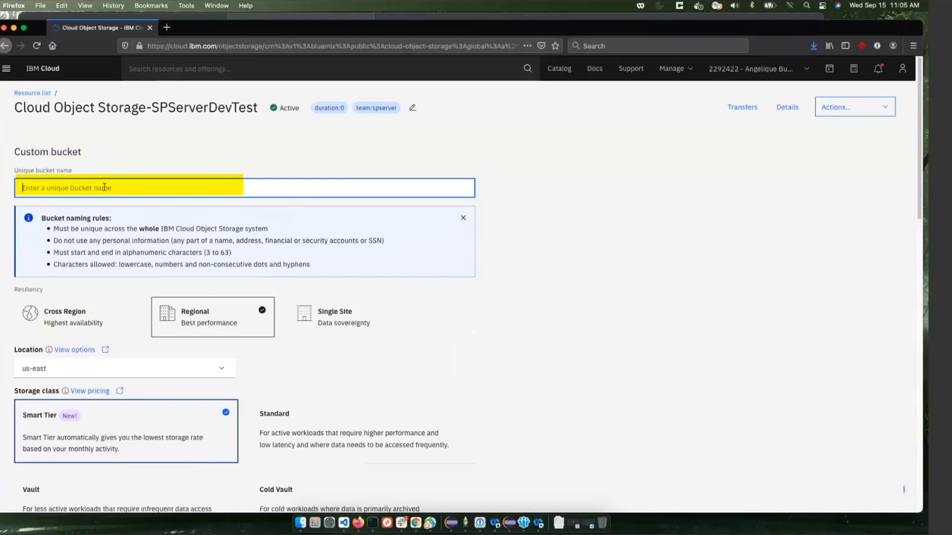
{"action": "type", "text": "sp2021test1"}
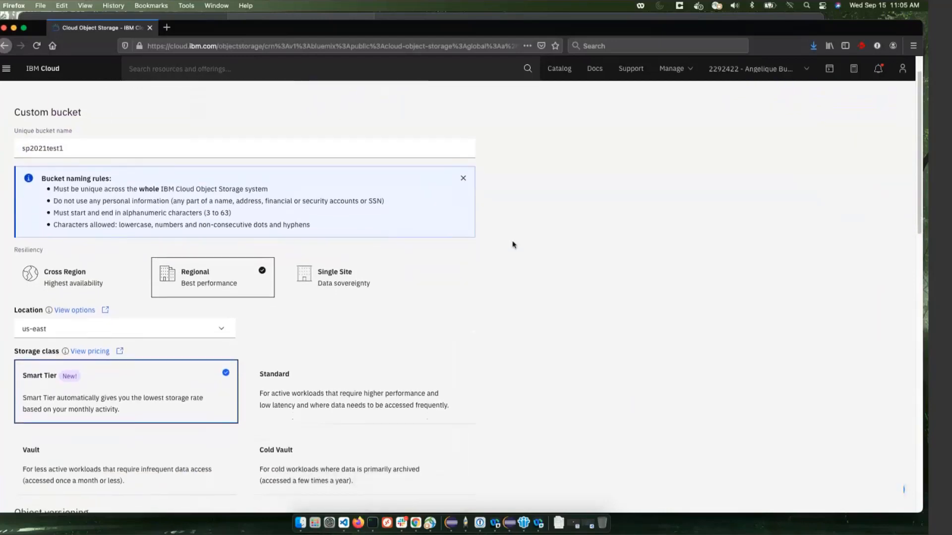
{"action": "mouse_move", "coordinate": [371, 303]}
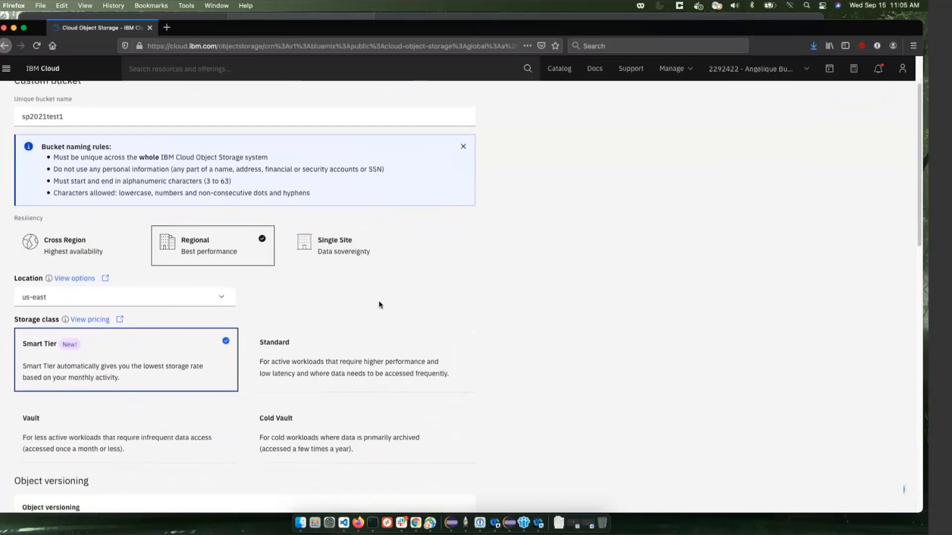
- Scroll the bucket form past us-south location and Smart Tier toward Advanced configurations
{"action": "scroll", "scroll_direction": "down", "scroll_amount": 3}
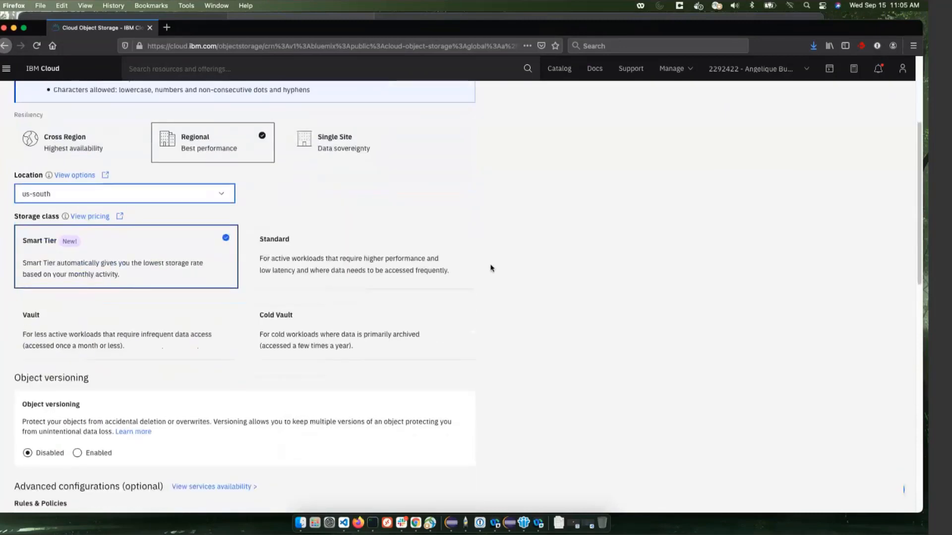
{"action": "mouse_move", "coordinate": [162, 278]}
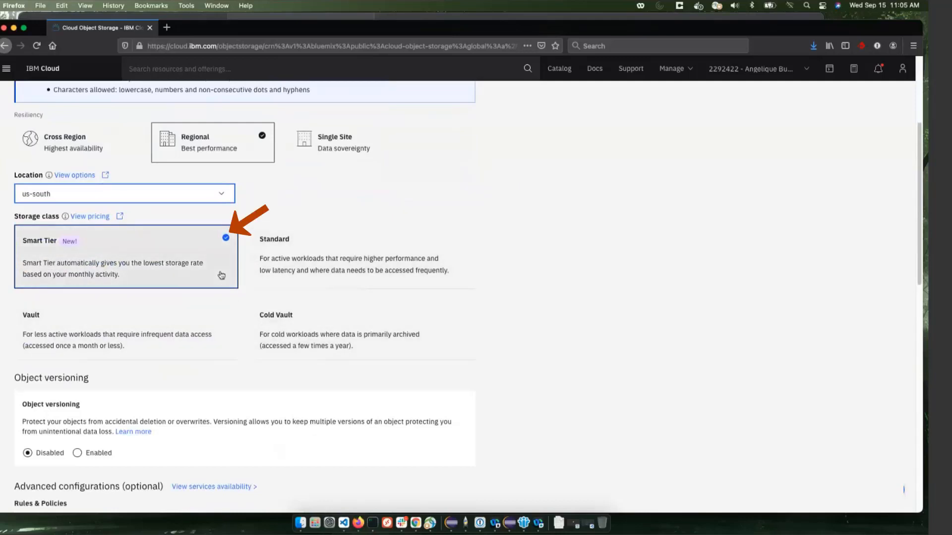
{"action": "mouse_move", "coordinate": [201, 271]}
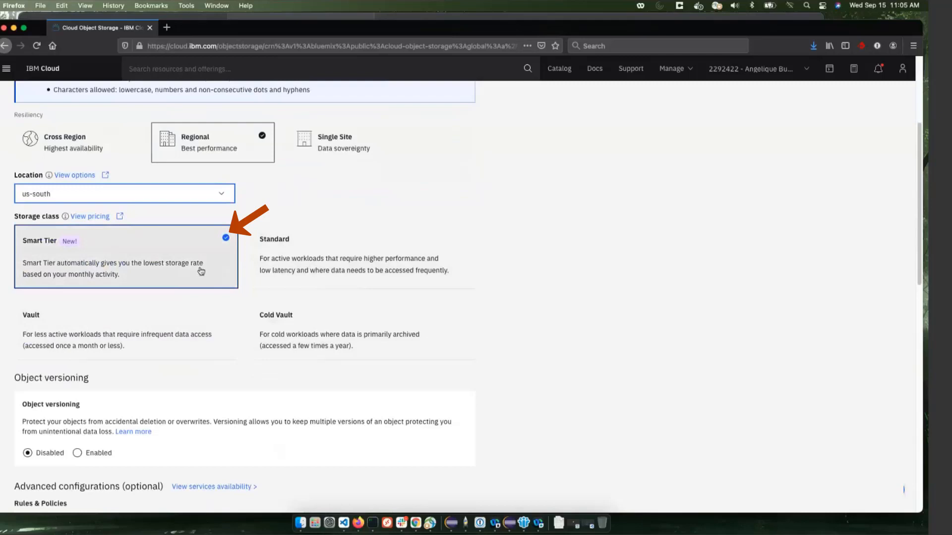
{"action": "mouse_move", "coordinate": [520, 282]}
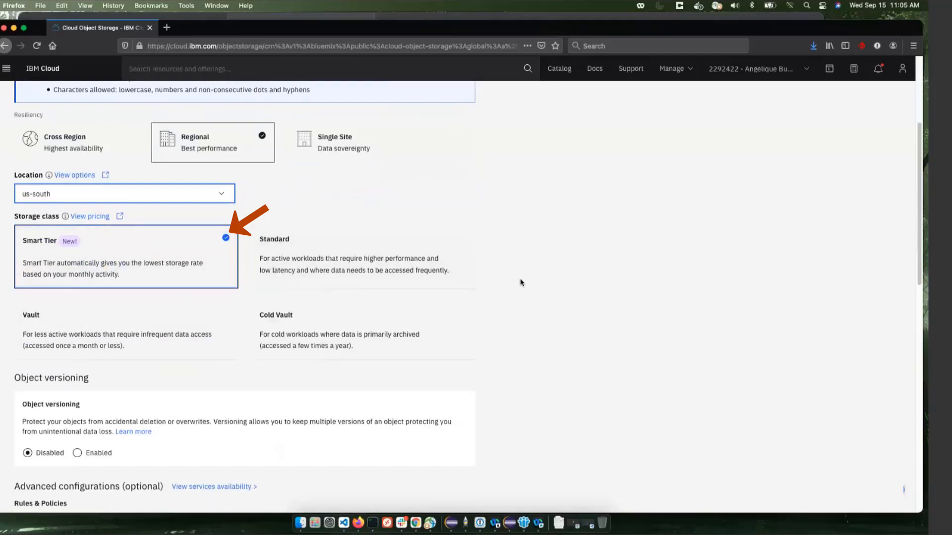
{"action": "scroll", "scroll_direction": "down", "scroll_amount": 3}
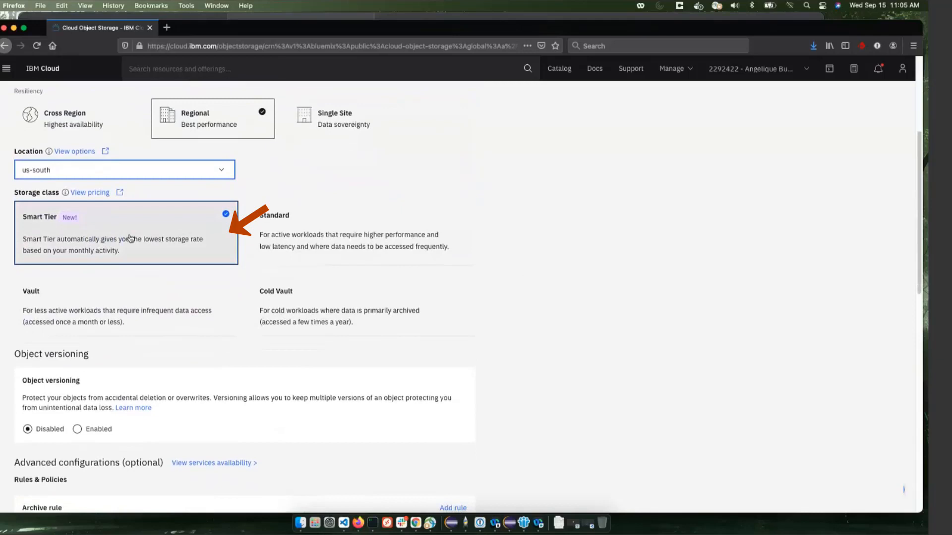
{"action": "scroll", "scroll_direction": "down", "scroll_amount": 3}
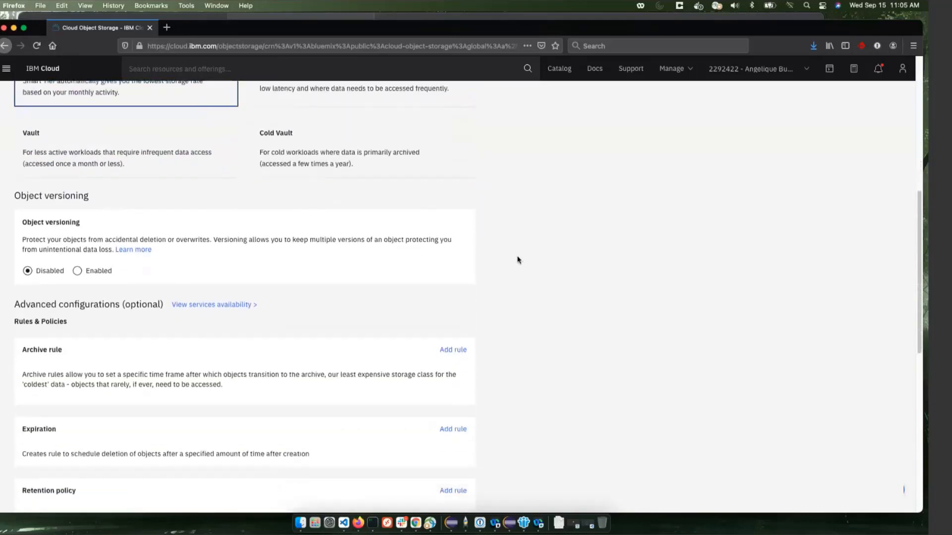
{"action": "scroll", "scroll_direction": "down", "scroll_amount": 3}
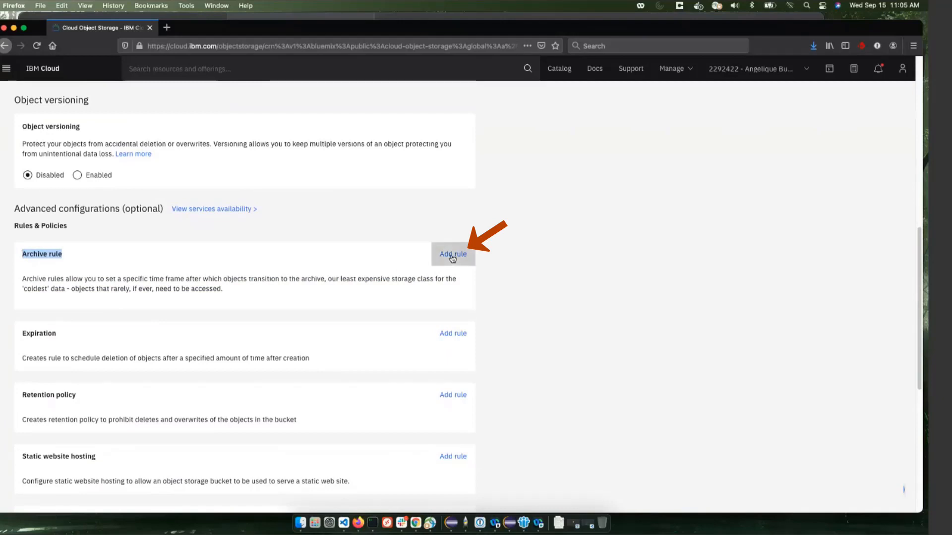
- Add an archive rule of type Accelerated archive with 0 days to archive
{"action": "left_click", "coordinate": [452, 254]}
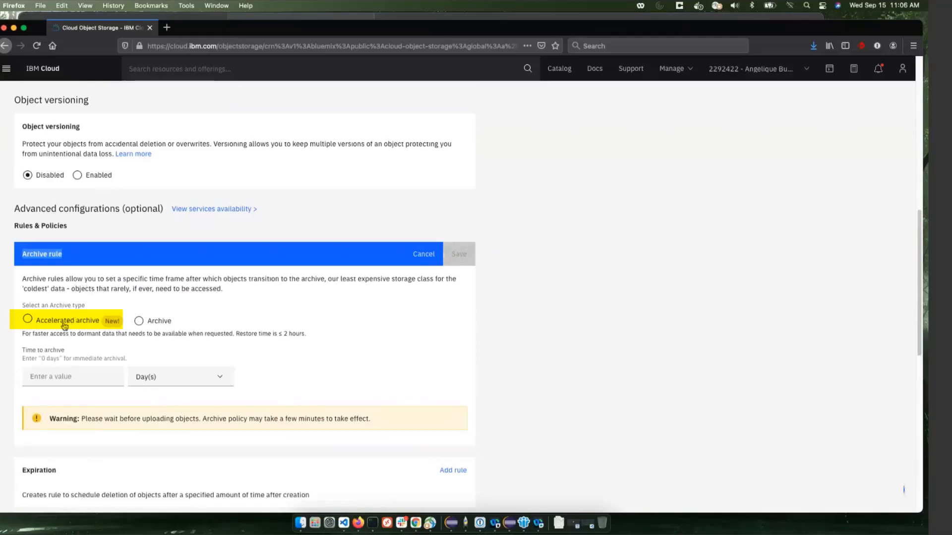
{"action": "left_click", "coordinate": [28, 321]}
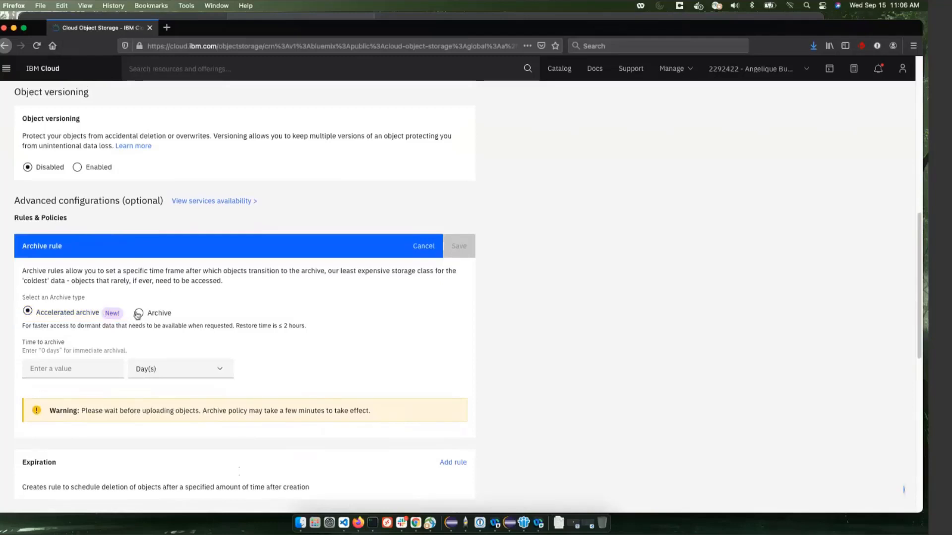
{"action": "left_click", "coordinate": [139, 313]}
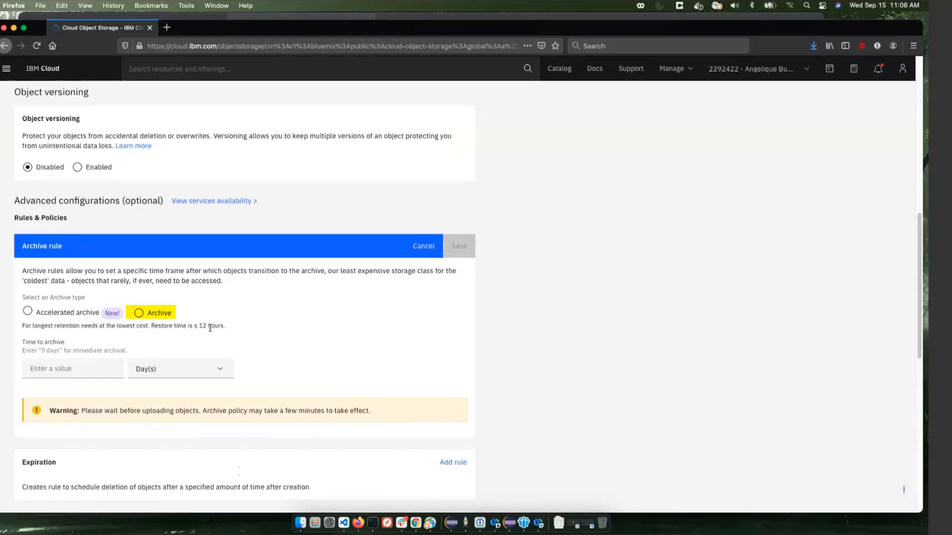
{"action": "left_click", "coordinate": [28, 313]}
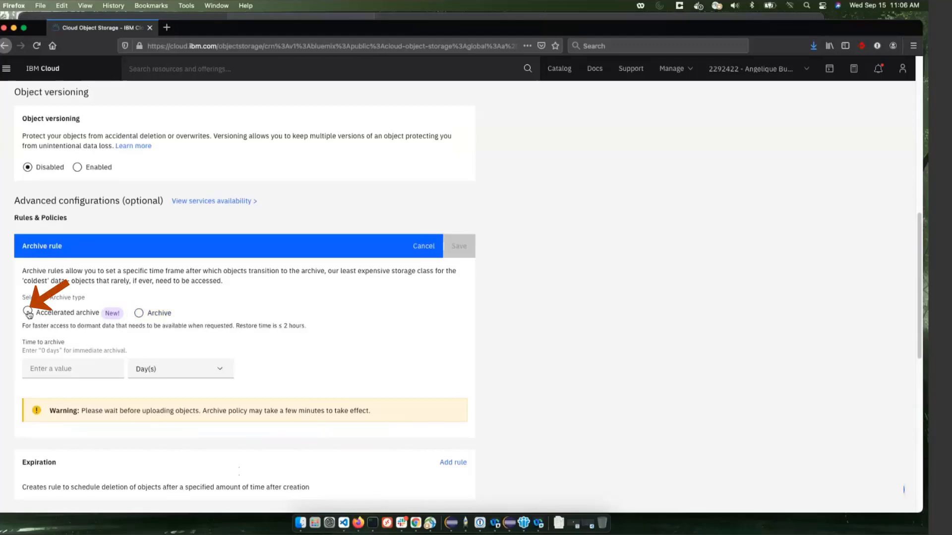
{"action": "left_click", "coordinate": [28, 313]}
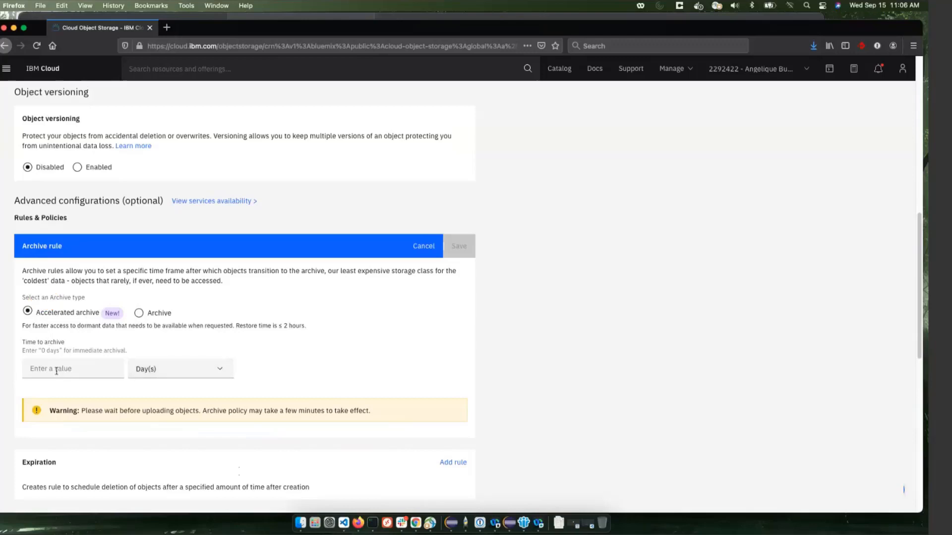
{"action": "left_click", "coordinate": [73, 368]}
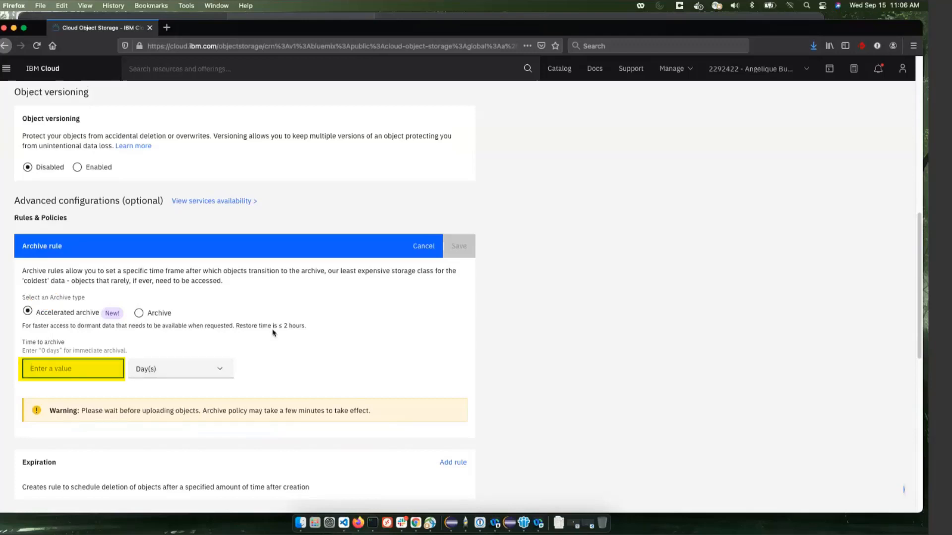
{"action": "type", "text": "0"}
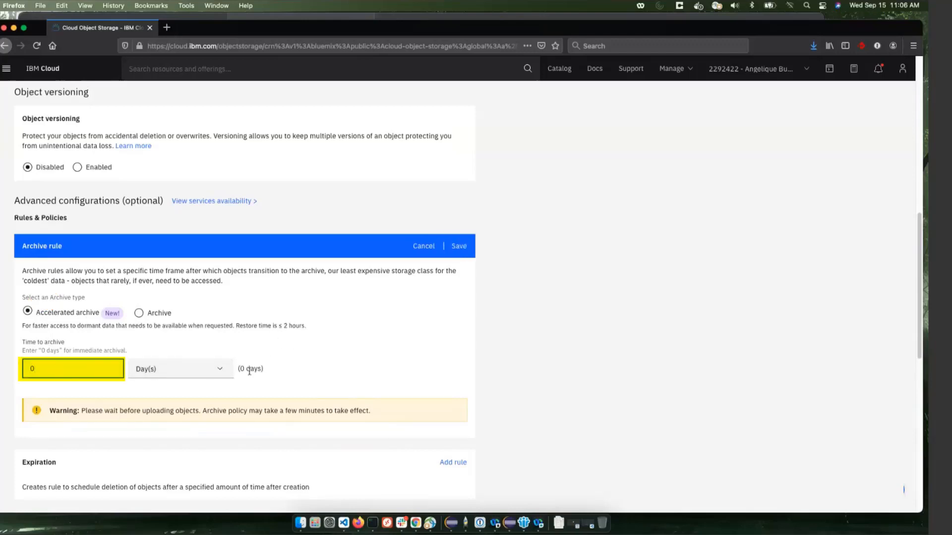
{"action": "scroll", "scroll_direction": "down", "scroll_amount": 3}
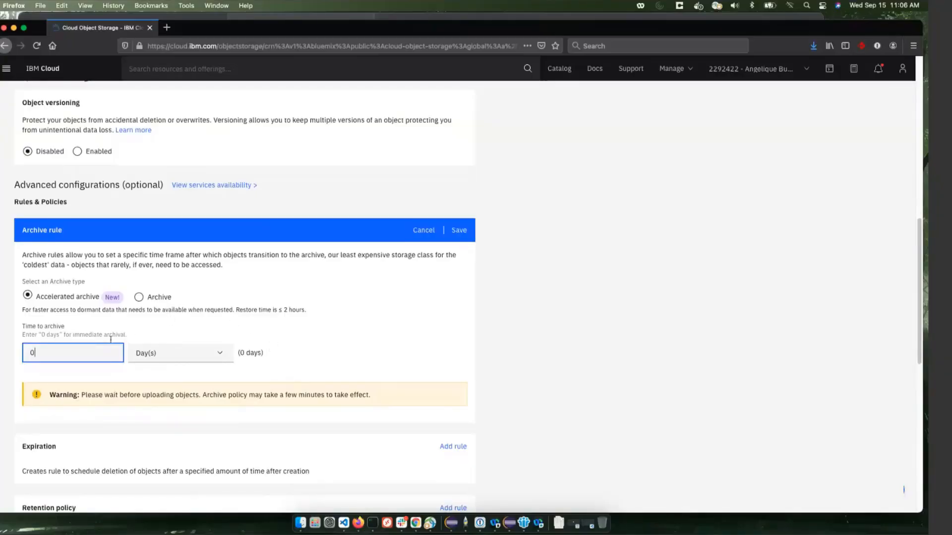
{"action": "mouse_move", "coordinate": [241, 332]}
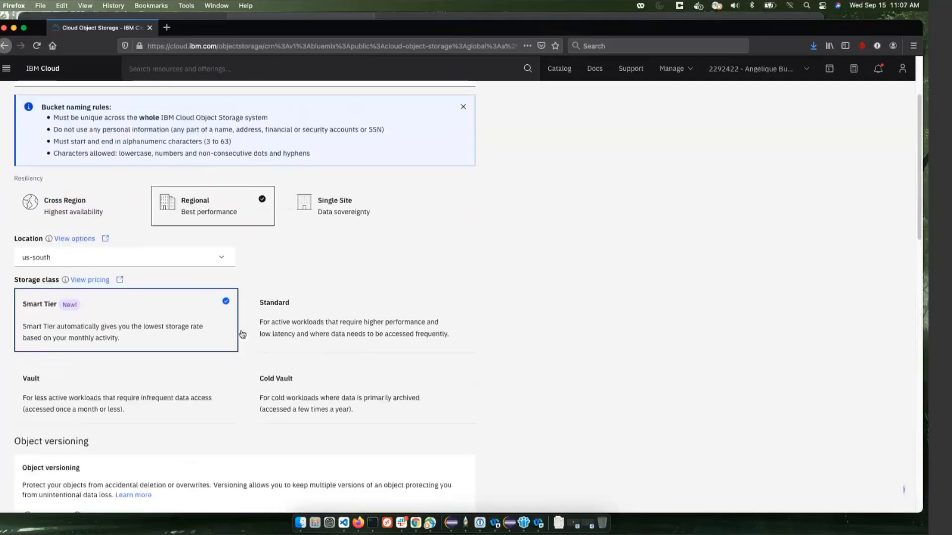
{"action": "scroll", "scroll_direction": "down", "scroll_amount": 3}
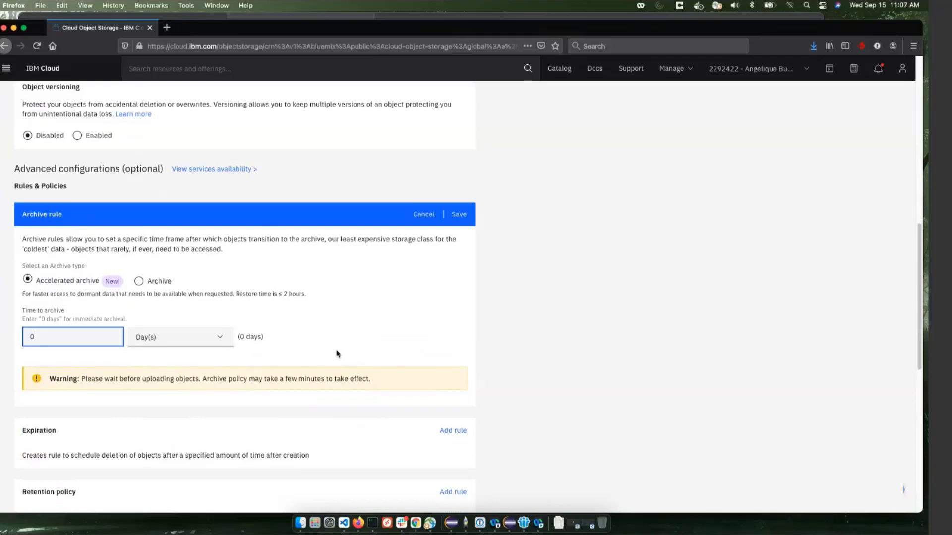
{"action": "left_click", "coordinate": [73, 337]}
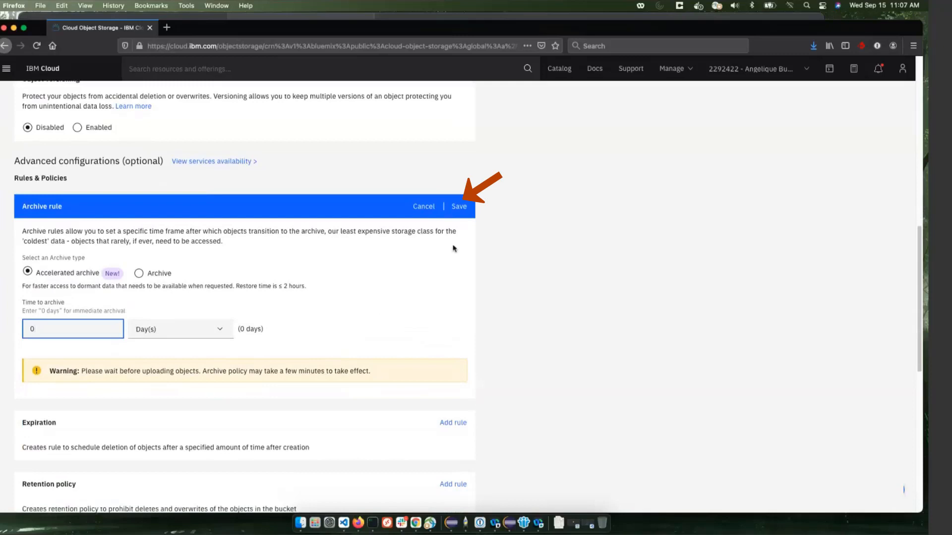
- Save the Accelerated archive rule and review its 0-day summary
{"action": "left_click", "coordinate": [458, 207]}
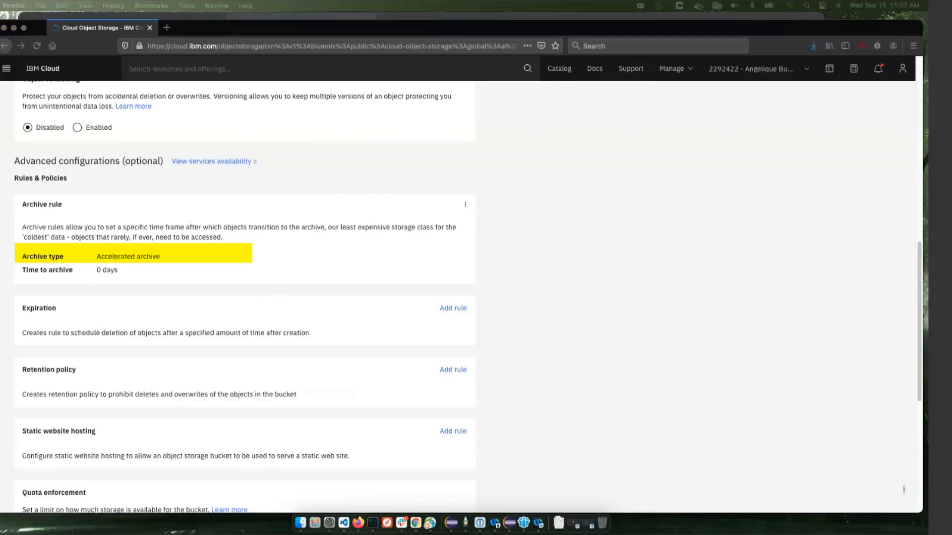
{"action": "mouse_move", "coordinate": [221, 281]}
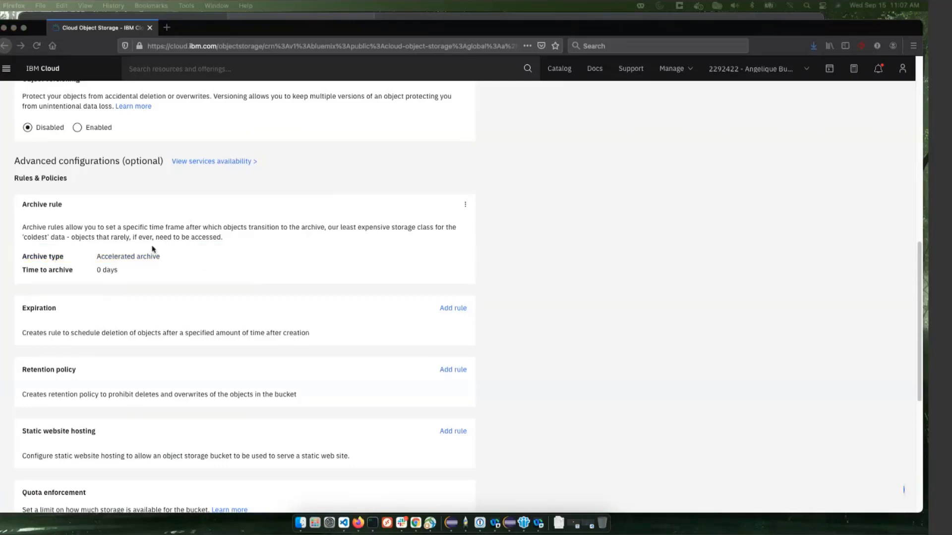
{"action": "triple_click", "coordinate": [239, 232]}
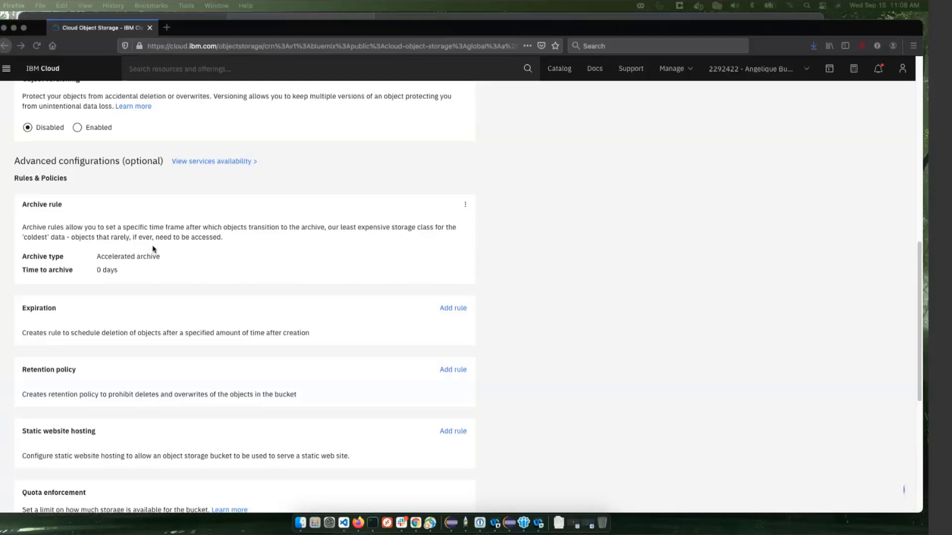
{"action": "mouse_move", "coordinate": [645, 336]}
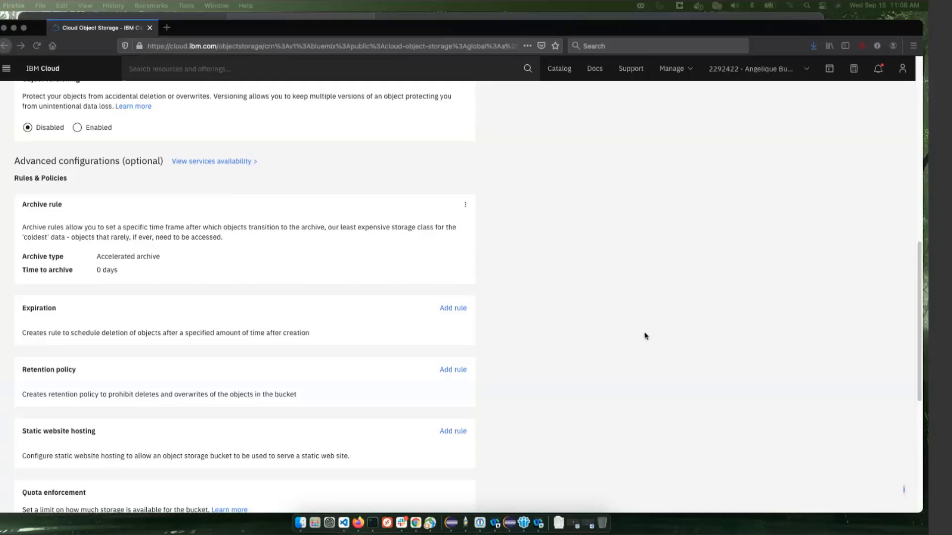
- Switch to the iTerm2 Protect server session showing the IBMCONN connection
{"action": "scroll", "scroll_direction": "down", "scroll_amount": 3}
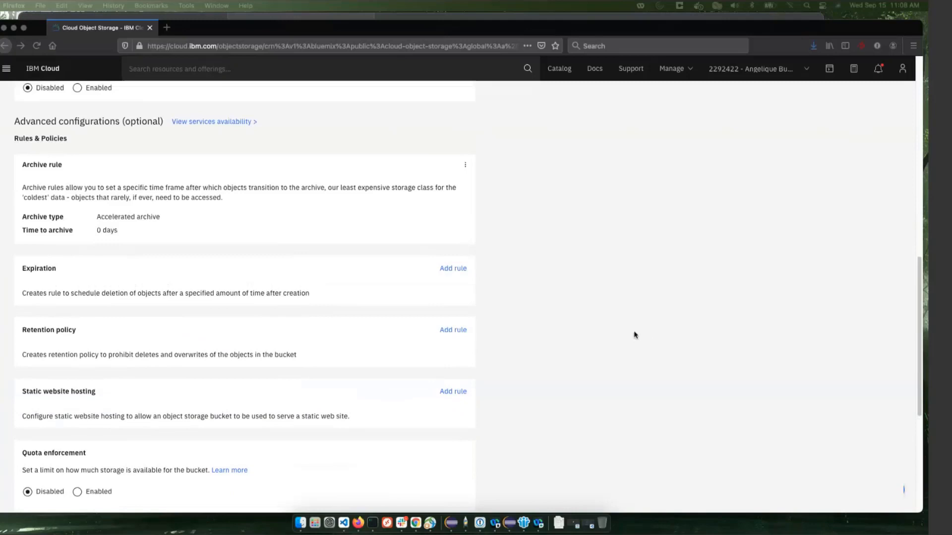
{"action": "mouse_move", "coordinate": [378, 522]}
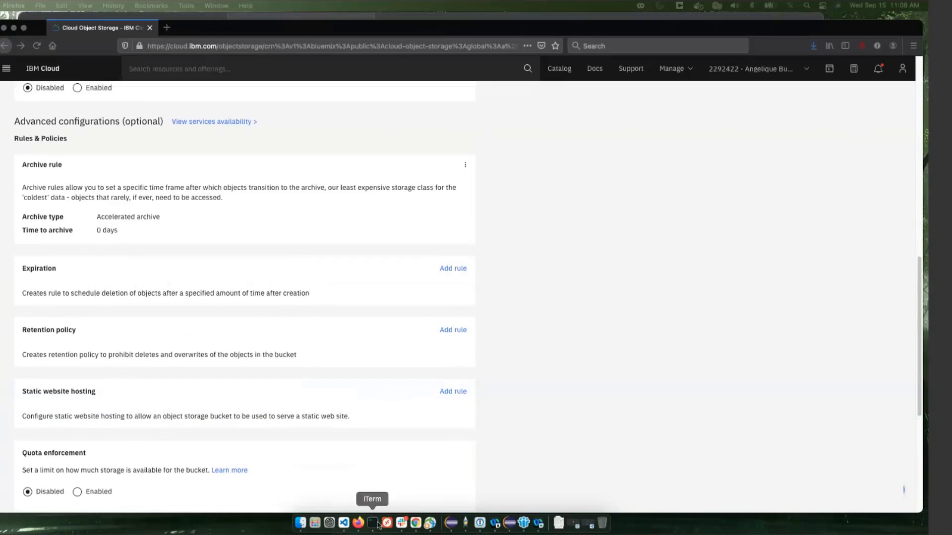
{"action": "left_click", "coordinate": [373, 522]}
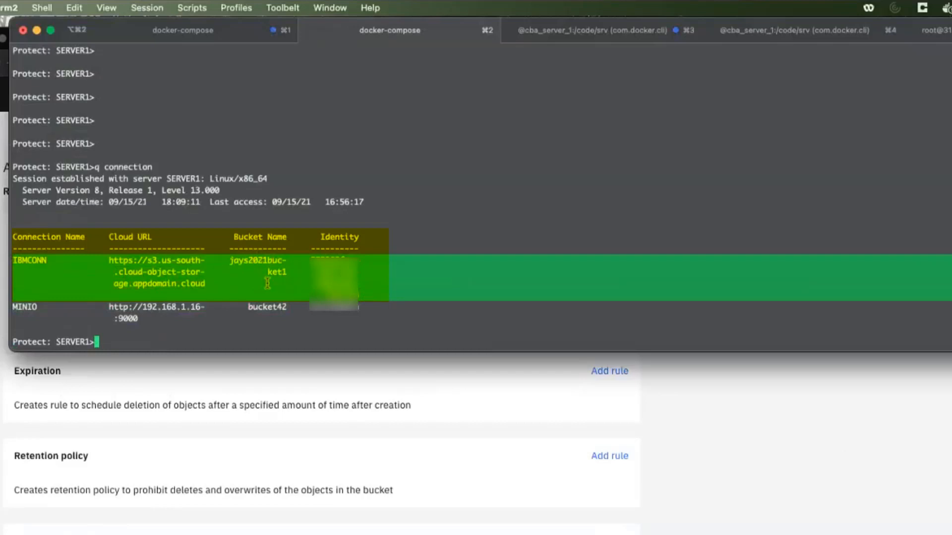
{"action": "mouse_move", "coordinate": [111, 343]}
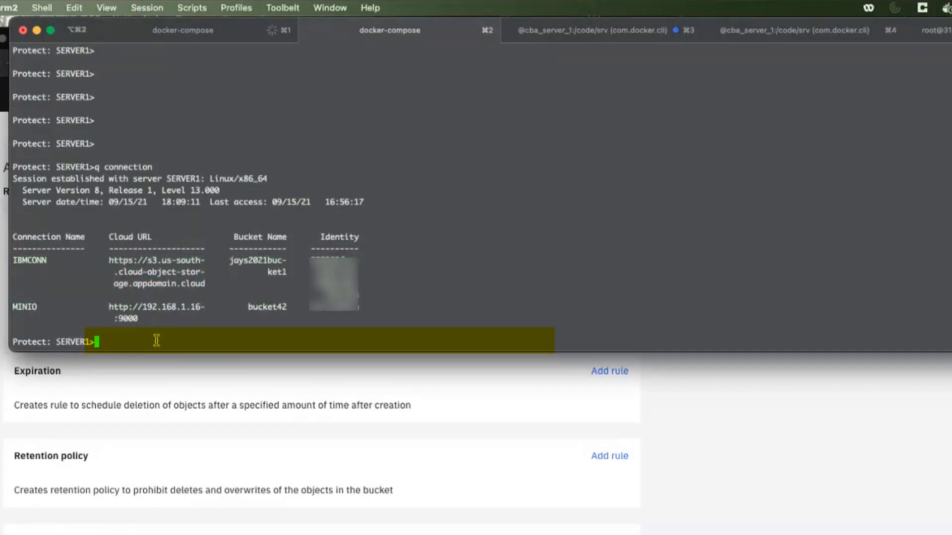
- Define device class ibmclouddev: devtype=cloud, connection=ibmconn, cloudstorageclass=accarchive
{"action": "type", "text": "define devclass ibm"}
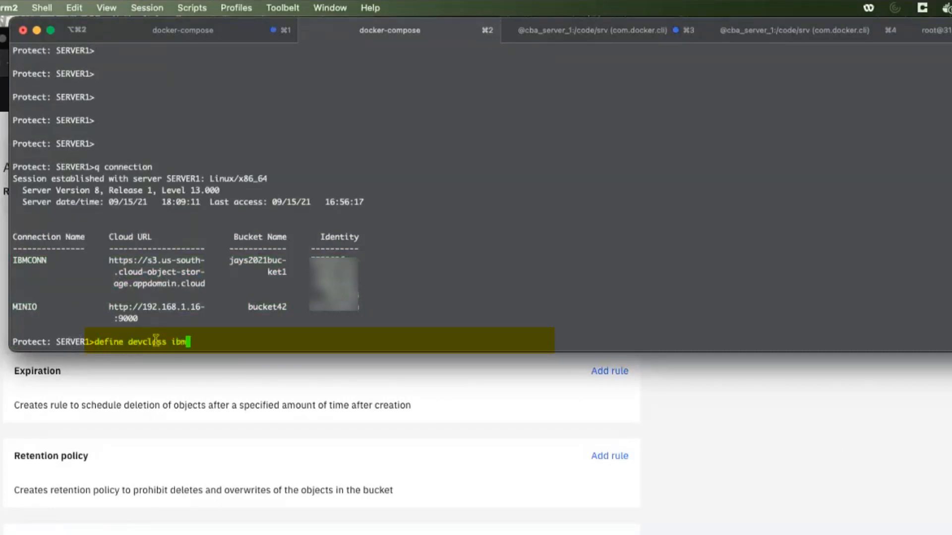
{"action": "type", "text": "clouddev devtype"}
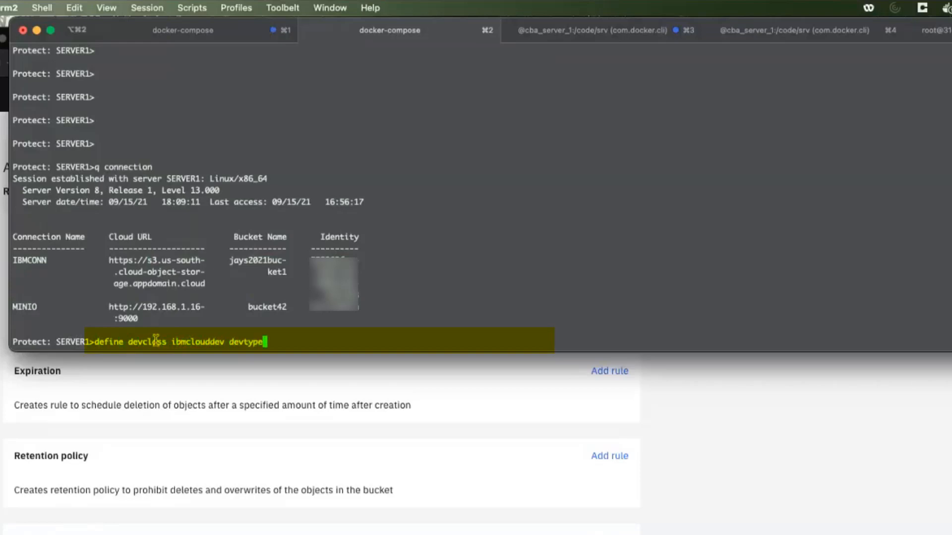
{"action": "type", "text": "=cloud"}
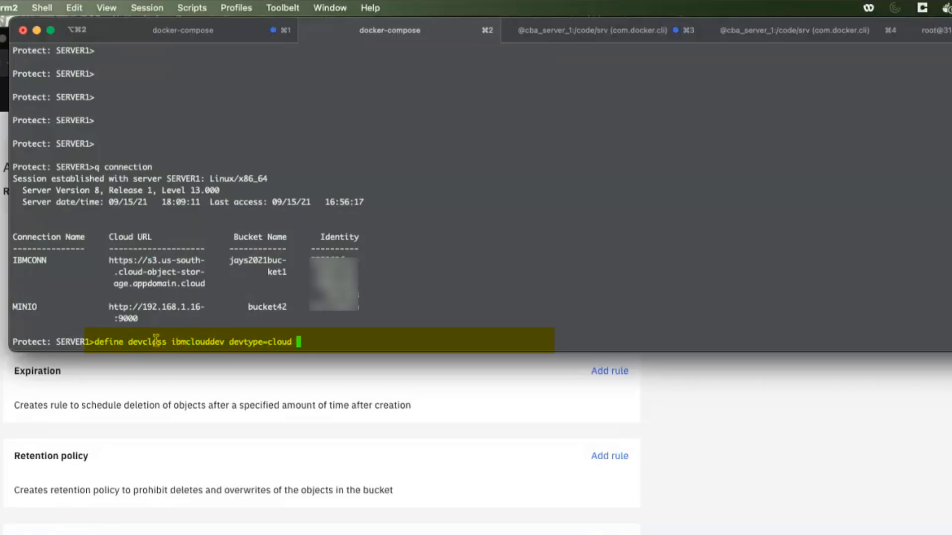
{"action": "type", "text": "connection=ibmconn"}
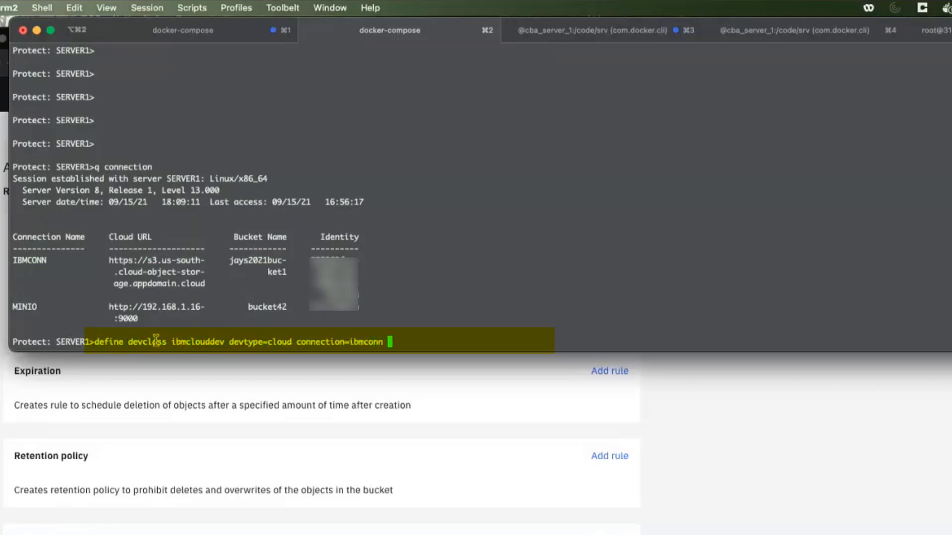
{"action": "type", "text": "cloudstorageclass="}
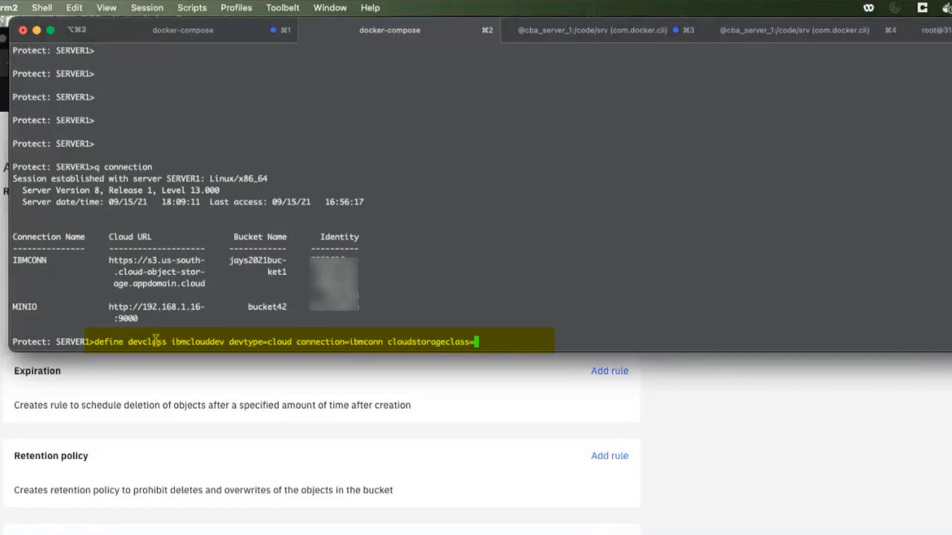
{"action": "type", "text": "accarchive"}
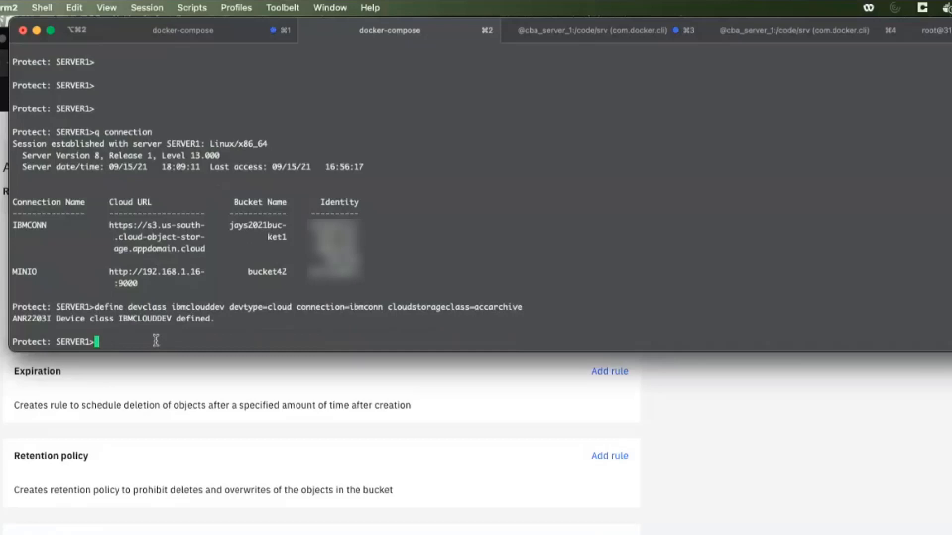
{"action": "type", "text": "define stgpool ibmcloudretpool"}
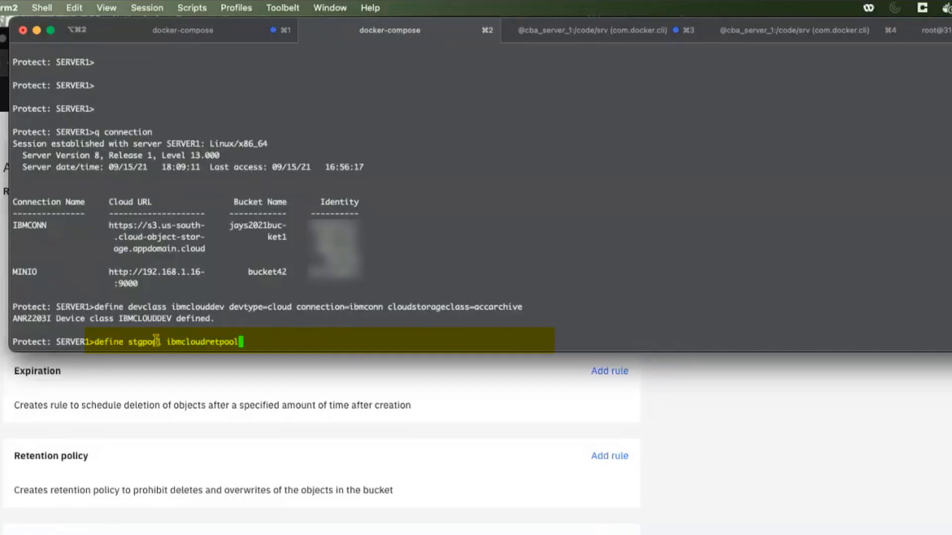
- Define retention storage pool ibmcloudretpool on device class ibmclouddev
{"action": "type", "text": "ibmclouddev pooltype=retention"}
{"action": "type", "text": "stage volume"}
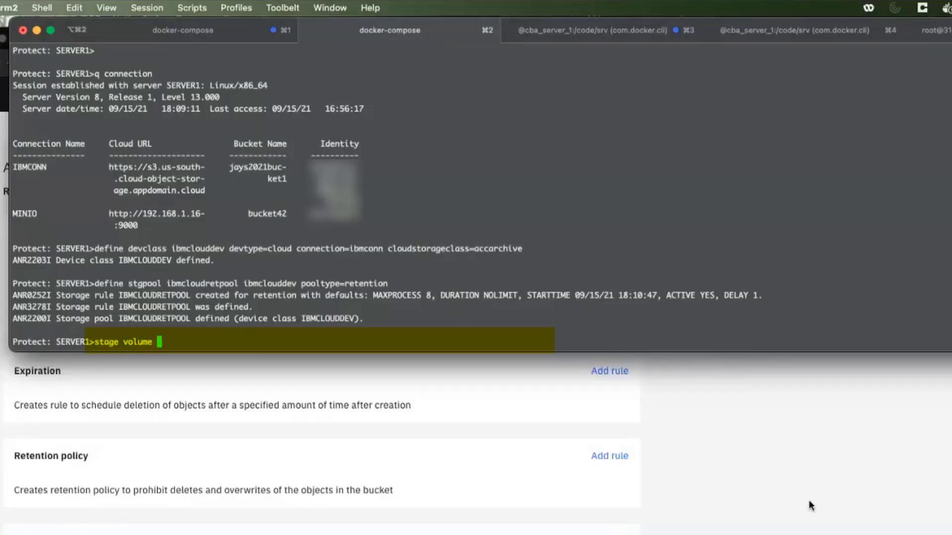
- Type stage volume retset=1 unsent, highlight the devclass settings, and return to IBM Cloud
{"action": "type", "text": "retset=1"}
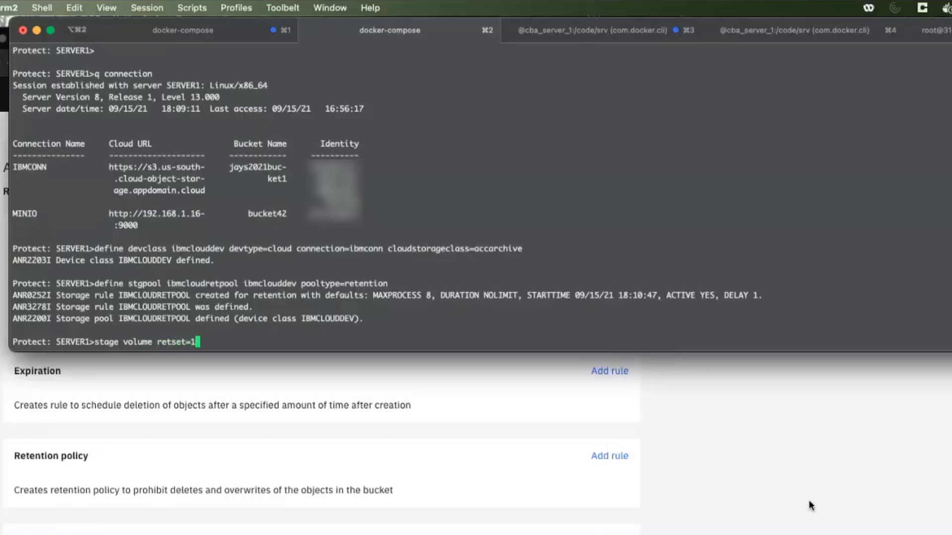
{"action": "left_click_drag", "start_coordinate": [265, 249], "coordinate": [521, 249]}
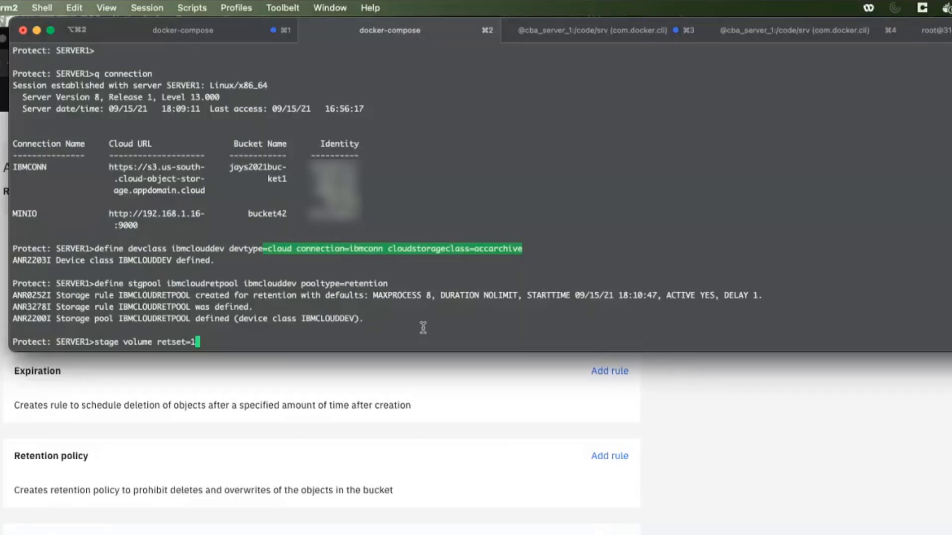
{"action": "mouse_move", "coordinate": [730, 436]}
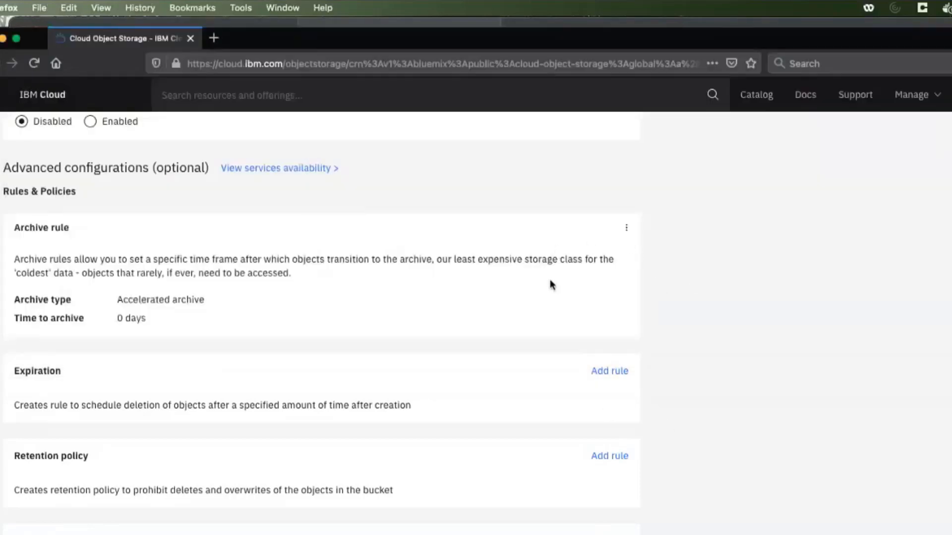
{"action": "scroll", "scroll_direction": "up", "scroll_amount": 3}
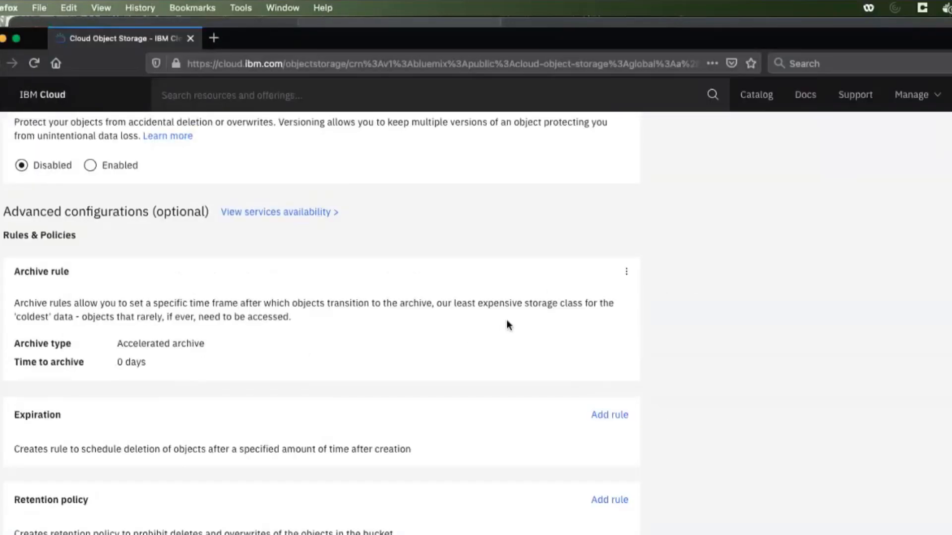